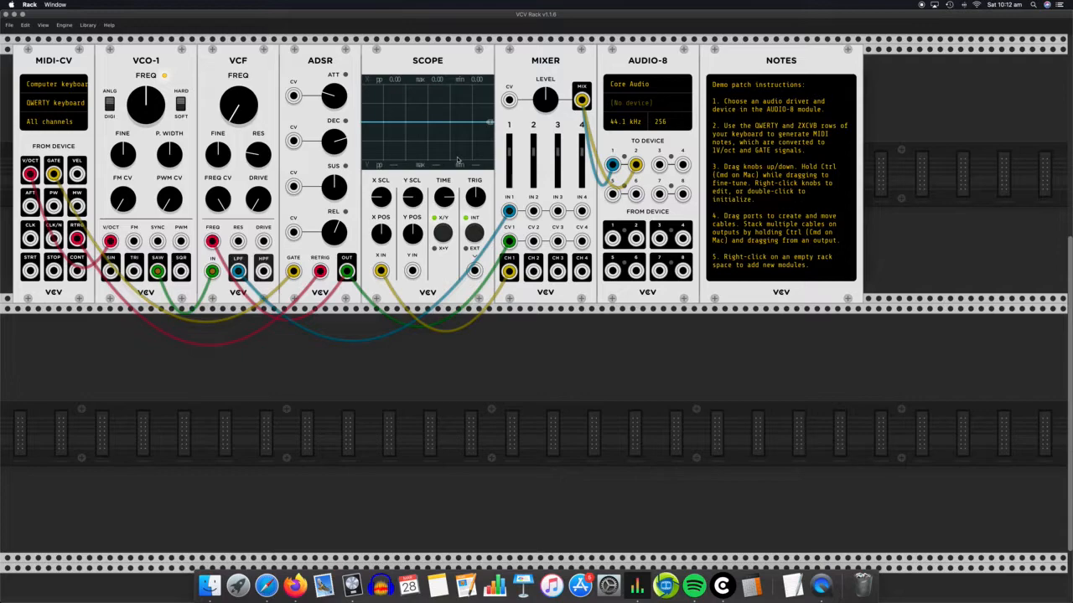
mouse_move(642, 286)
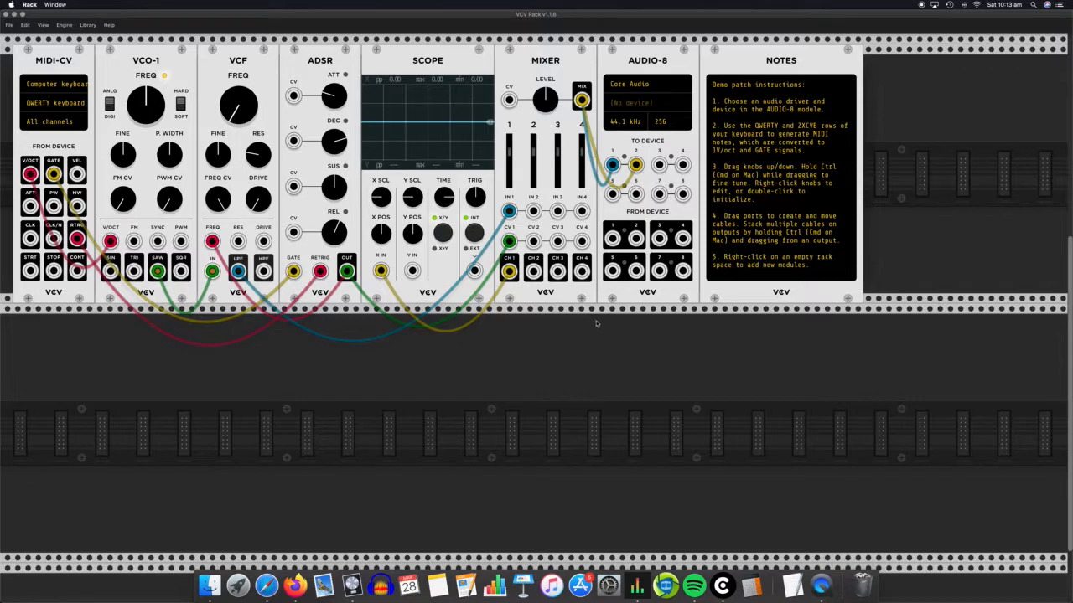
mouse_move(607, 377)
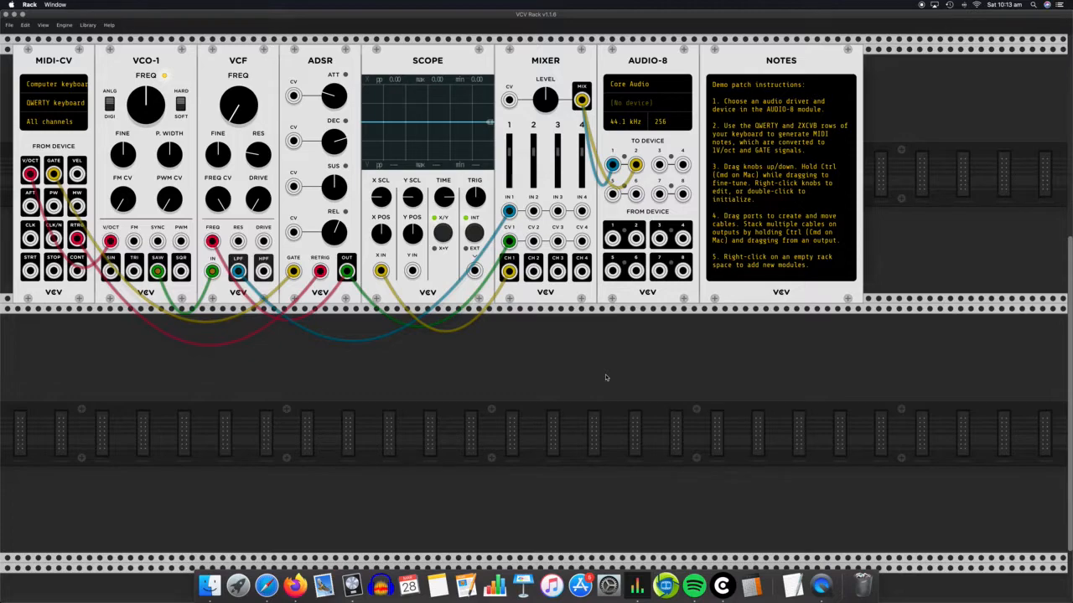
mouse_move(417, 93)
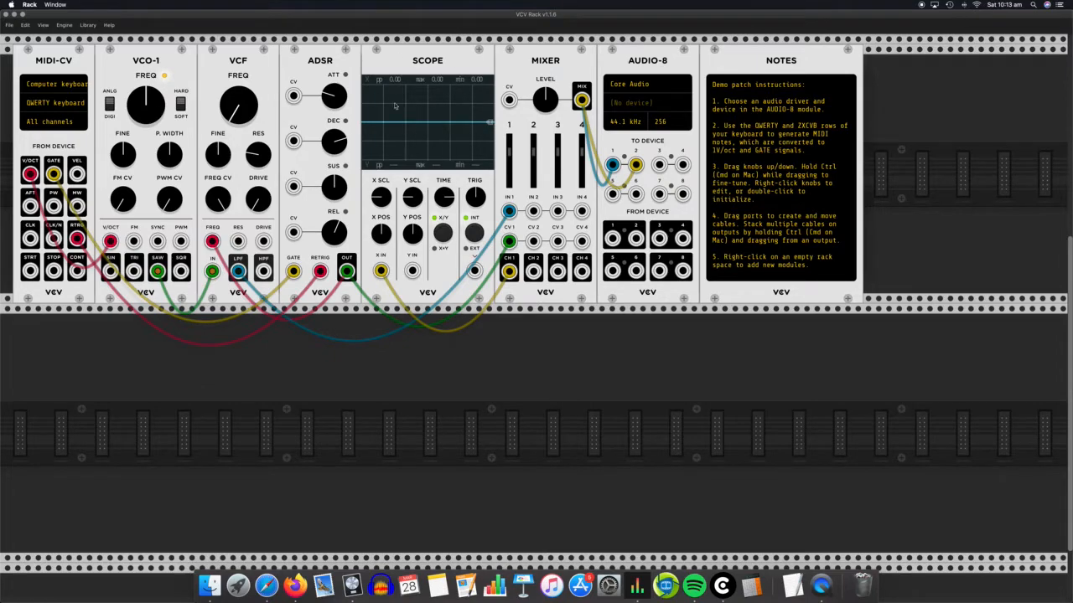
mouse_move(419, 134)
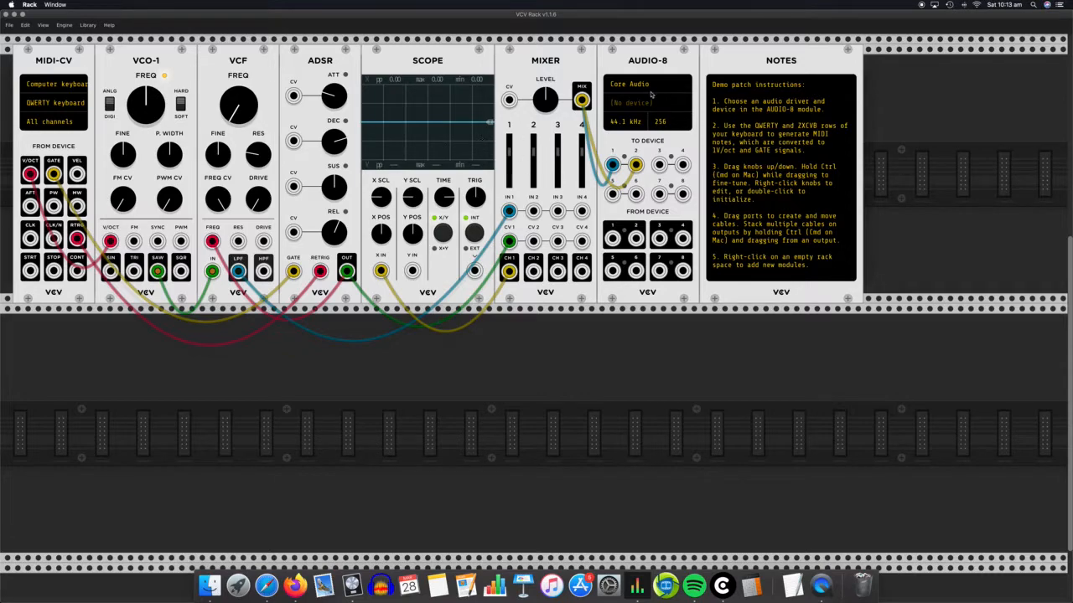
mouse_move(652, 94)
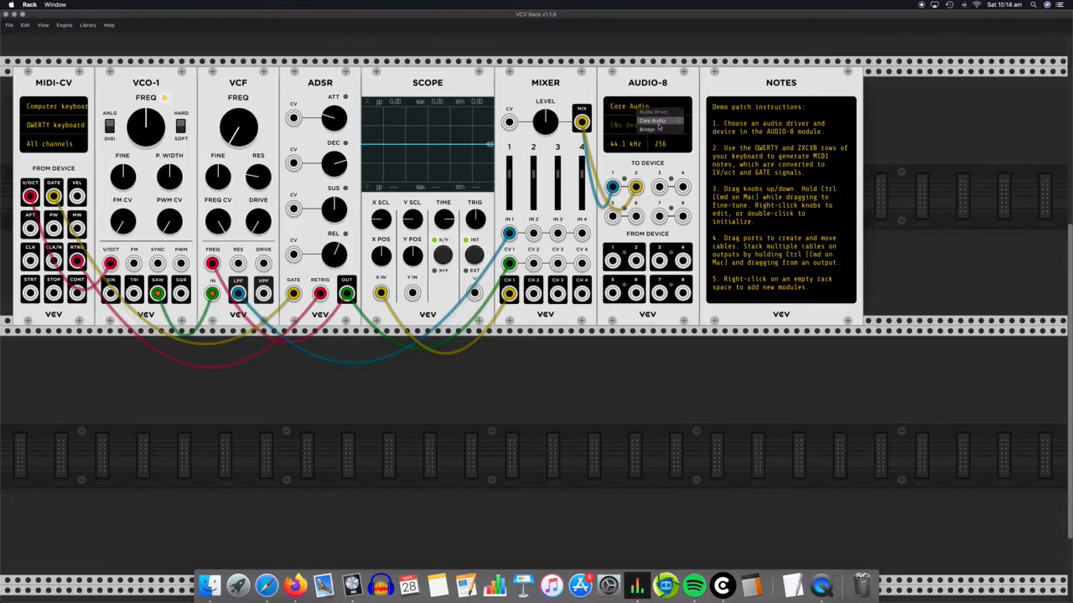
Step: Keep Core Audio as the driver and select the Apple Inc. Built-in output on AUDIO-8
left_click(654, 130)
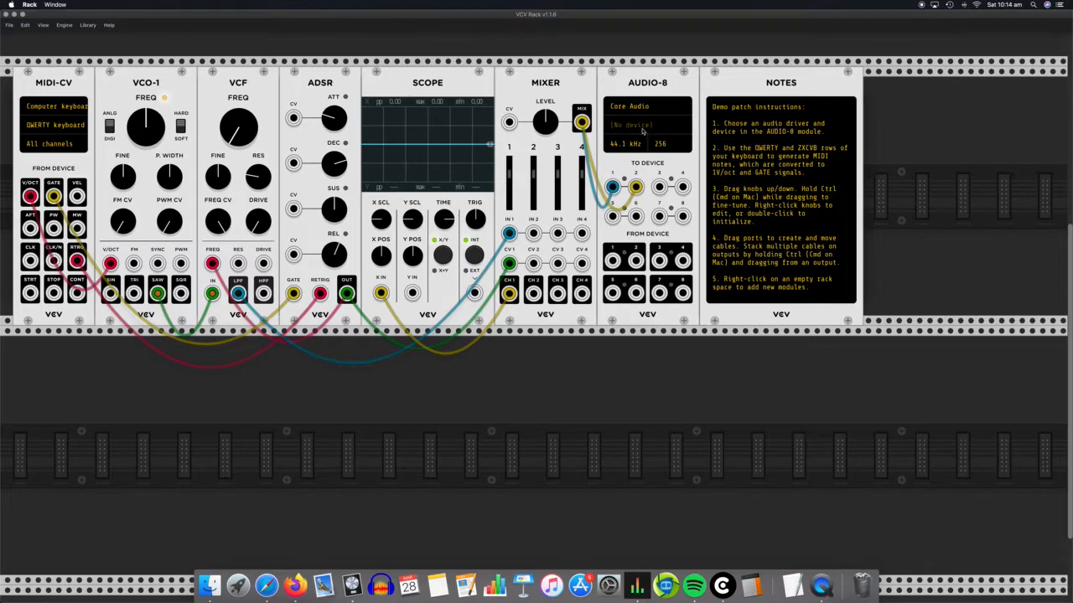
left_click(646, 124)
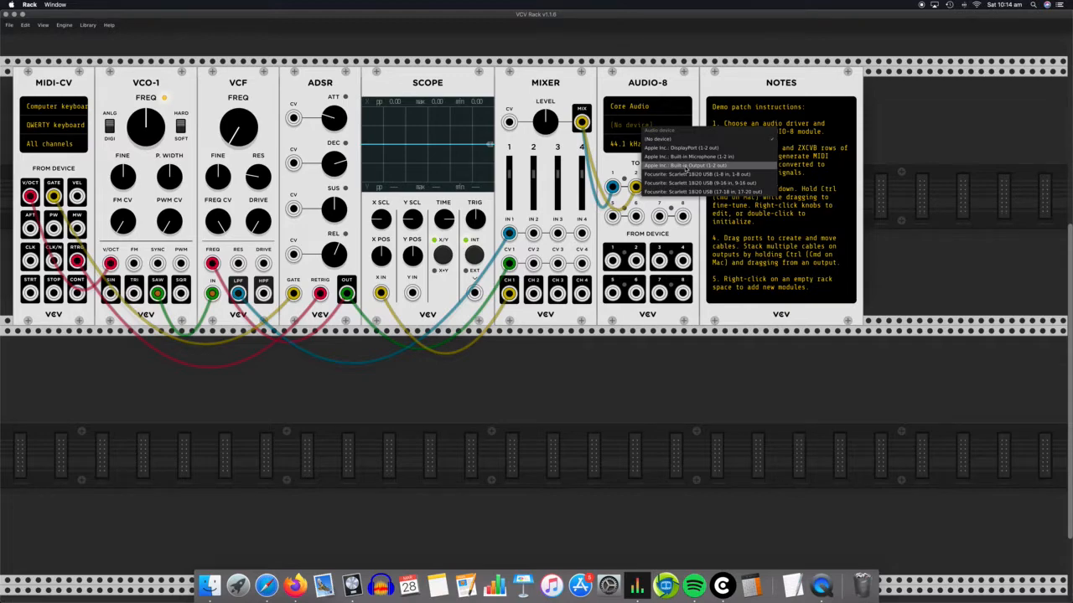
mouse_move(704, 174)
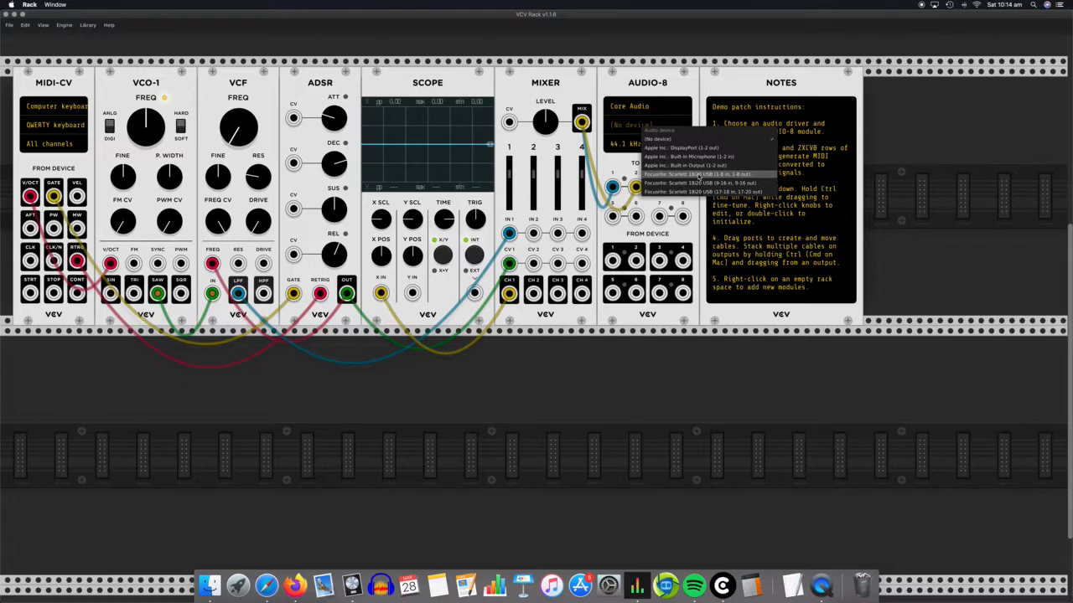
mouse_move(685, 166)
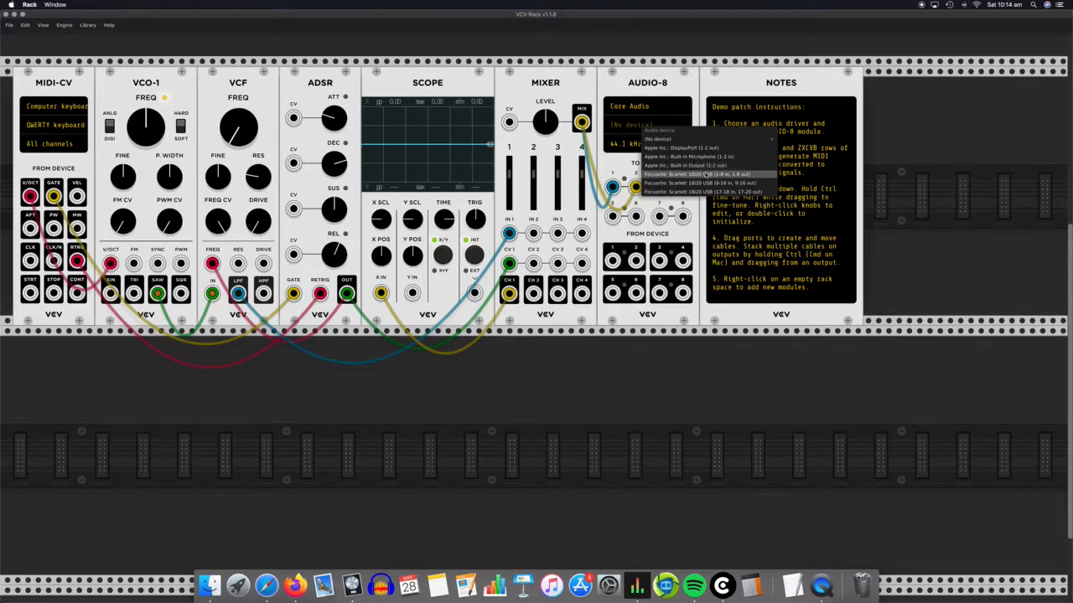
mouse_move(707, 166)
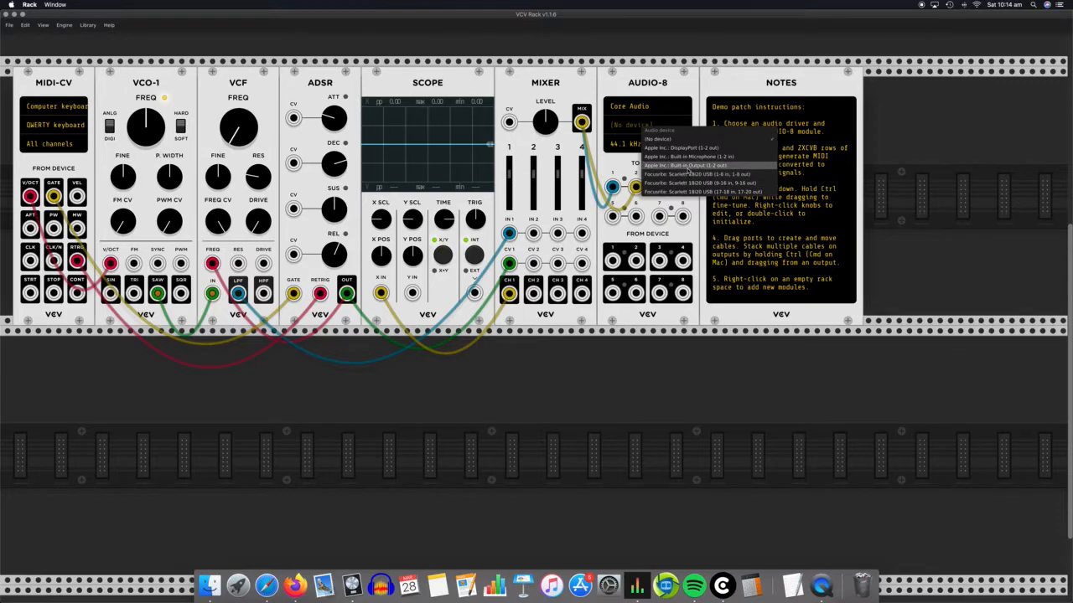
left_click(683, 166)
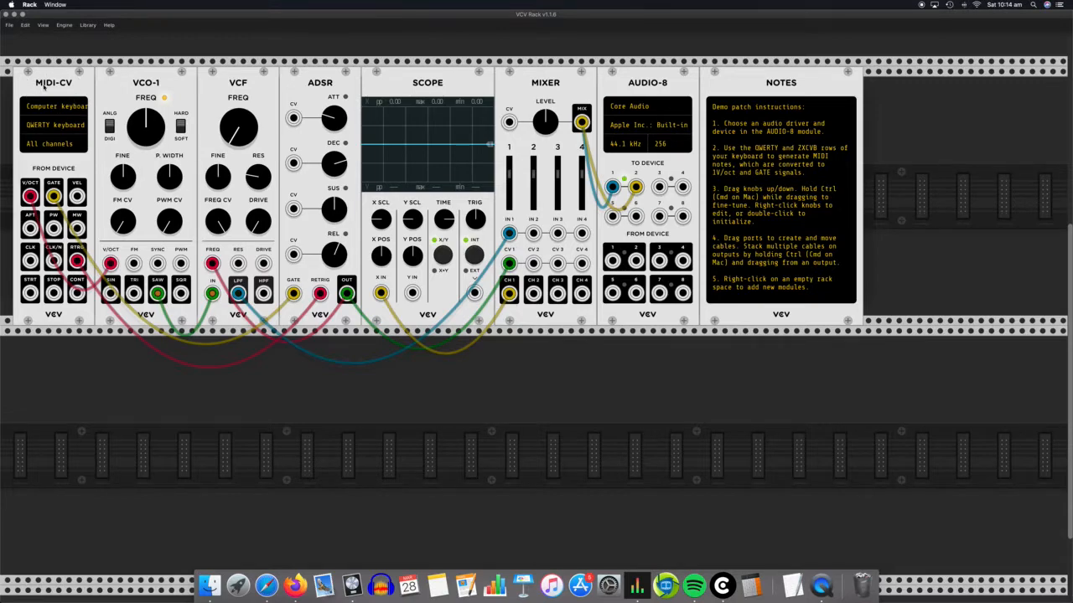
mouse_move(411, 181)
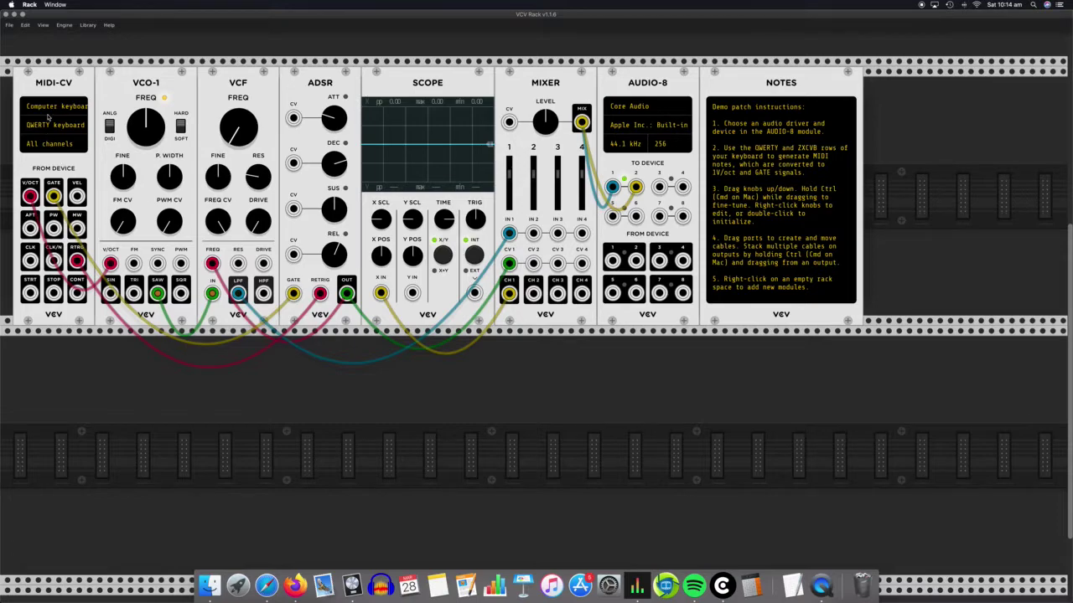
left_click(57, 108)
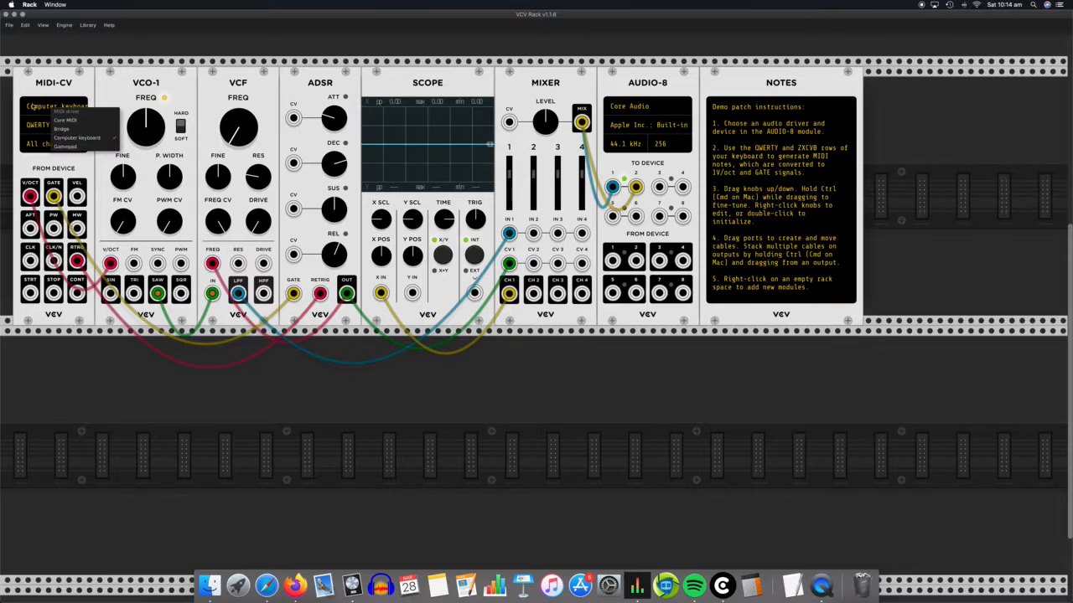
left_click(77, 138)
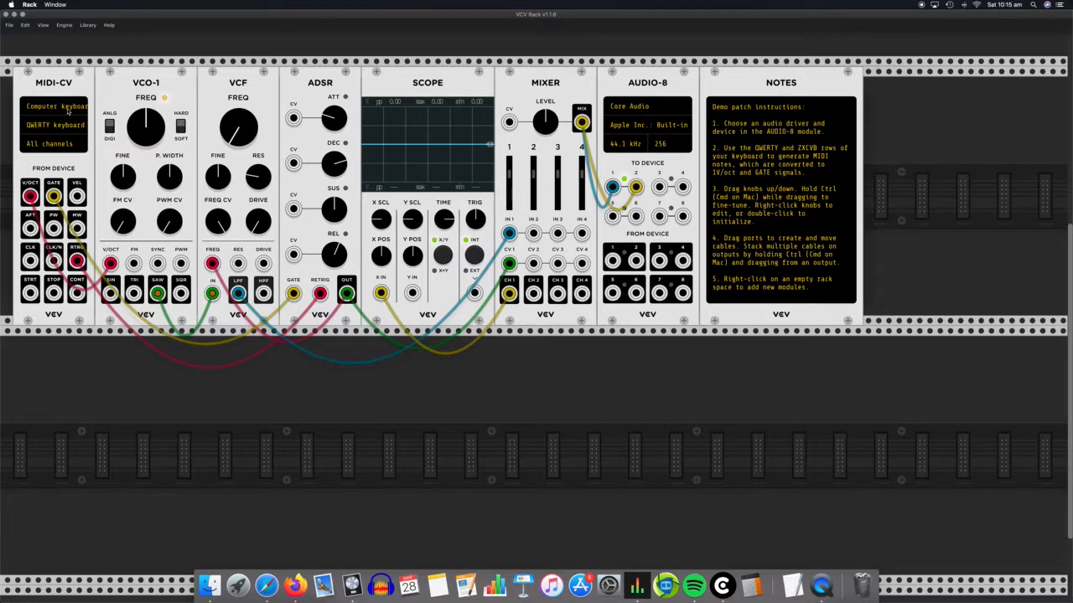
left_click(57, 108)
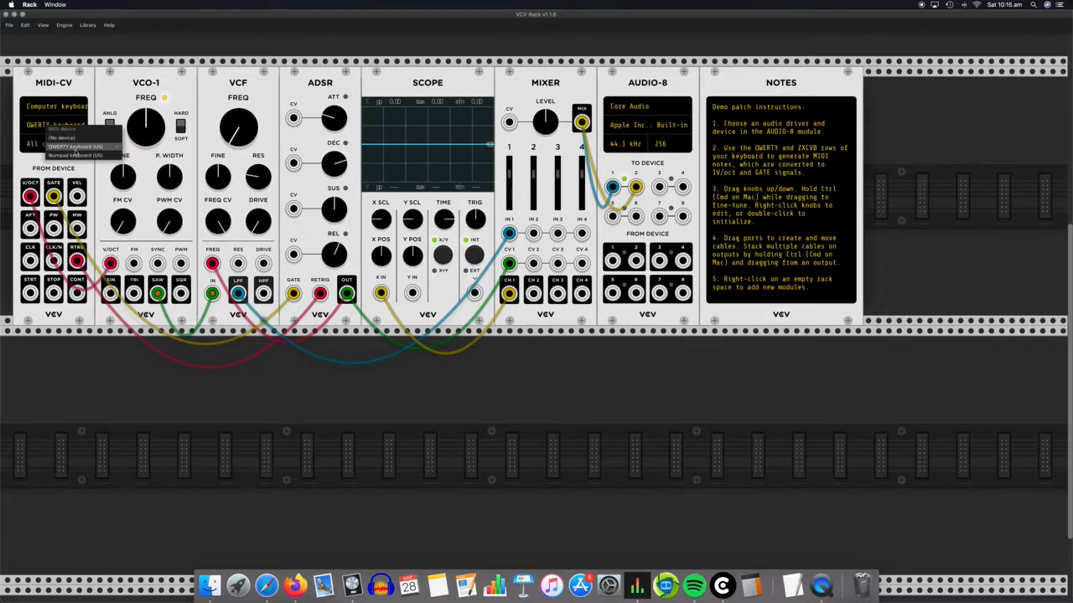
left_click(76, 147)
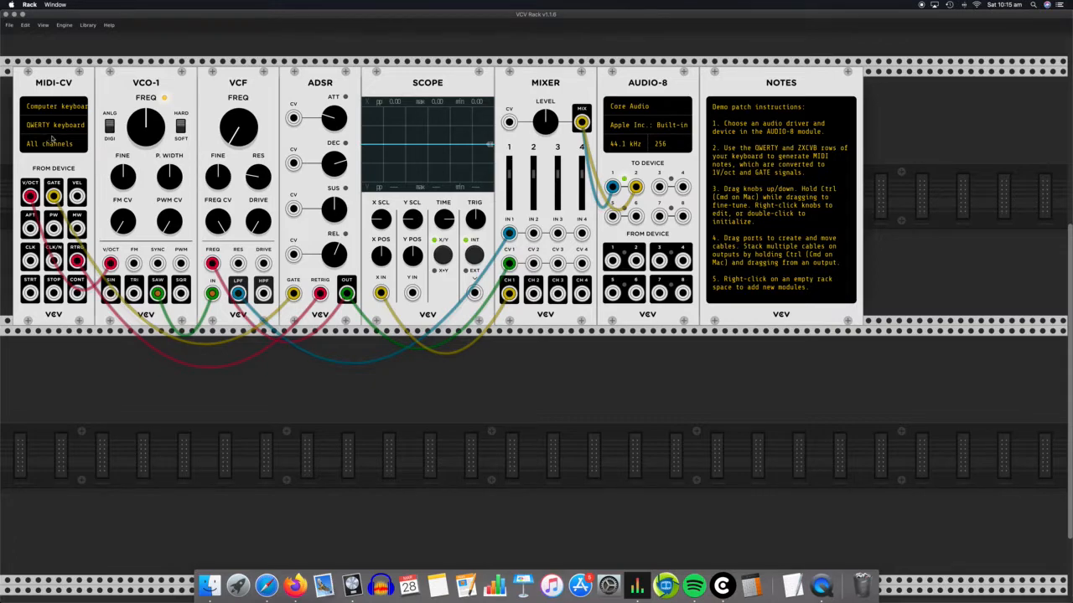
Step: Switch the MIDI-CV driver to Core MIDI and choose the external keyboard as its device
left_click(57, 105)
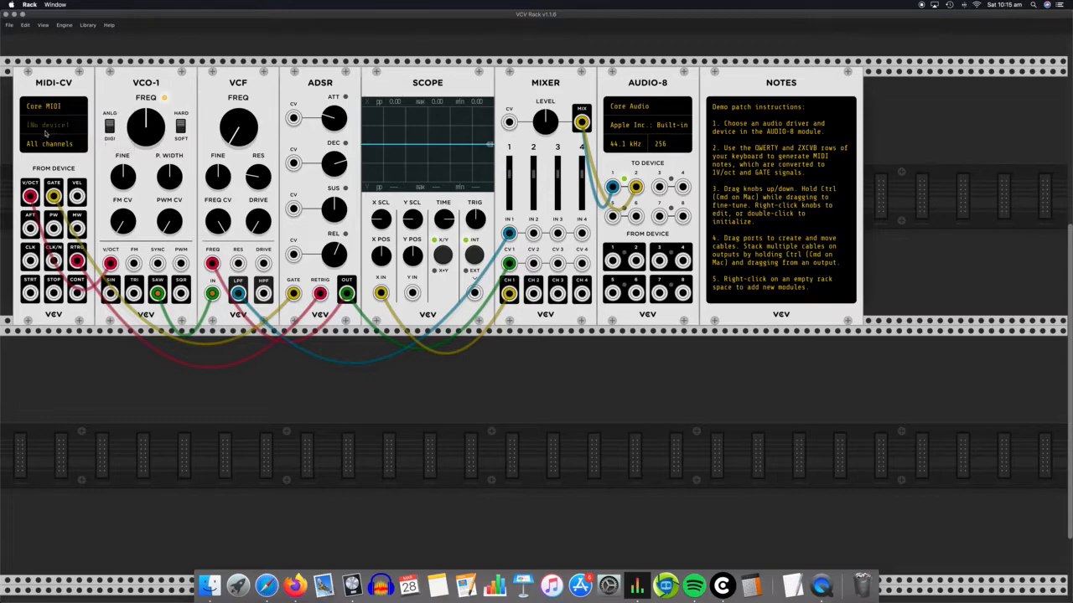
left_click(47, 124)
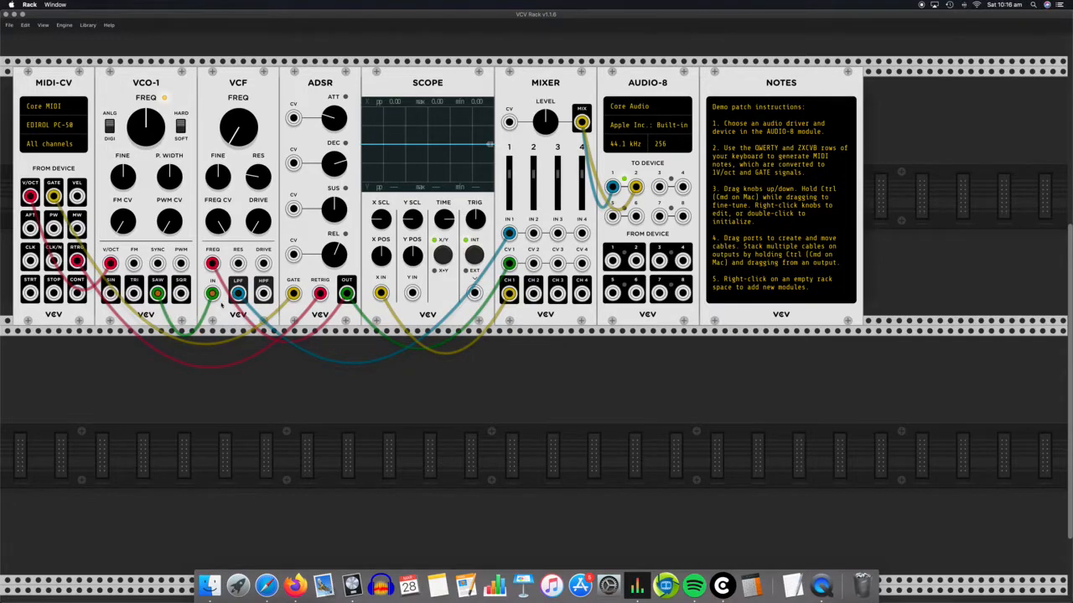
mouse_move(174, 308)
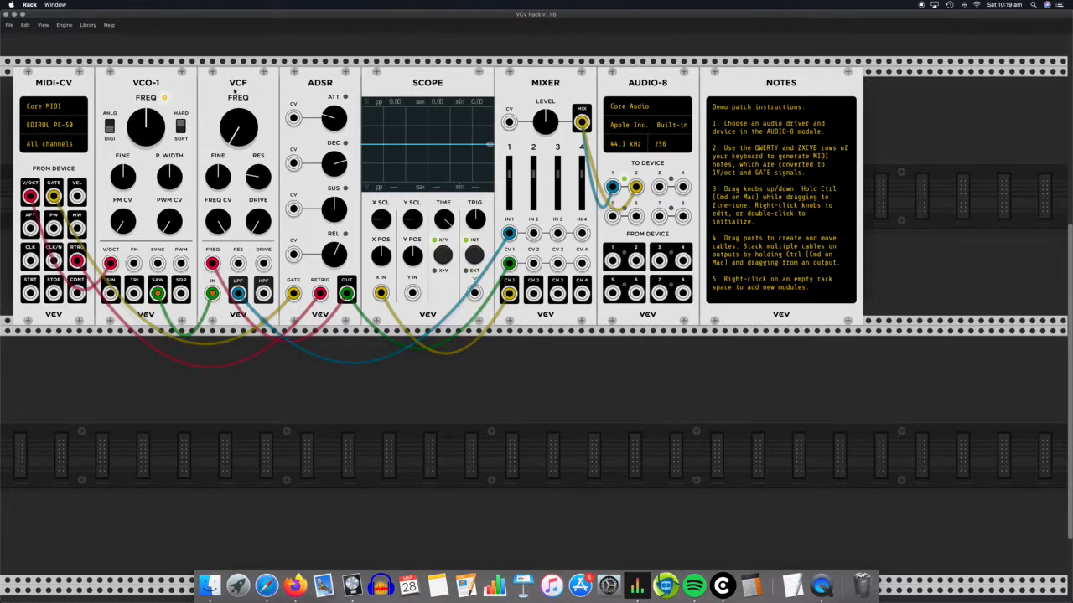
mouse_move(238, 87)
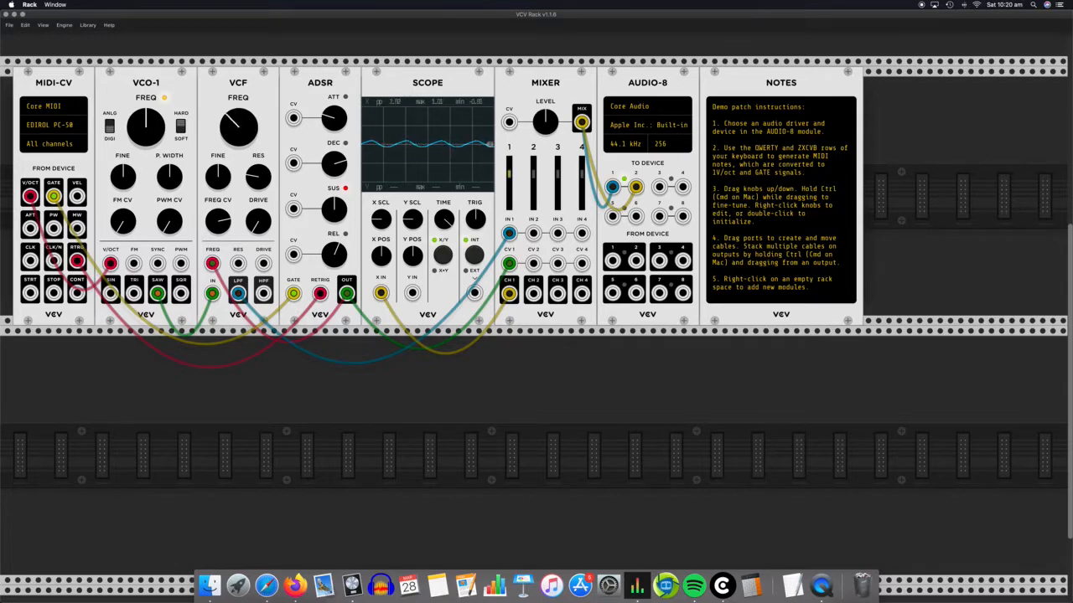
Step: Nudge a module control while playing MIDI keyboard notes so the scope shows the waveform
left_click_drag(238, 125, 238, 134)
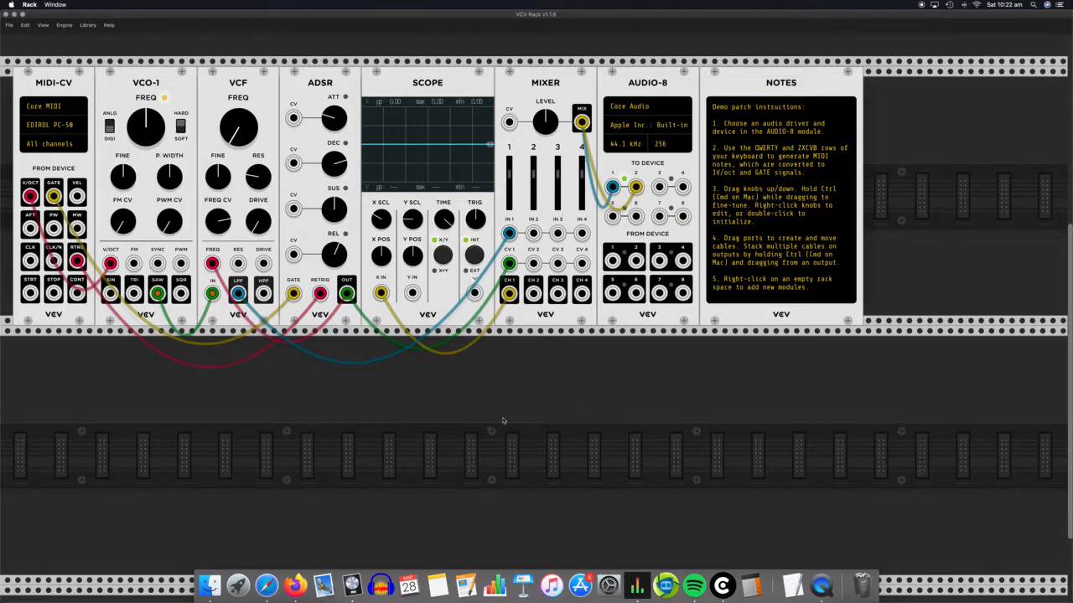
mouse_move(450, 402)
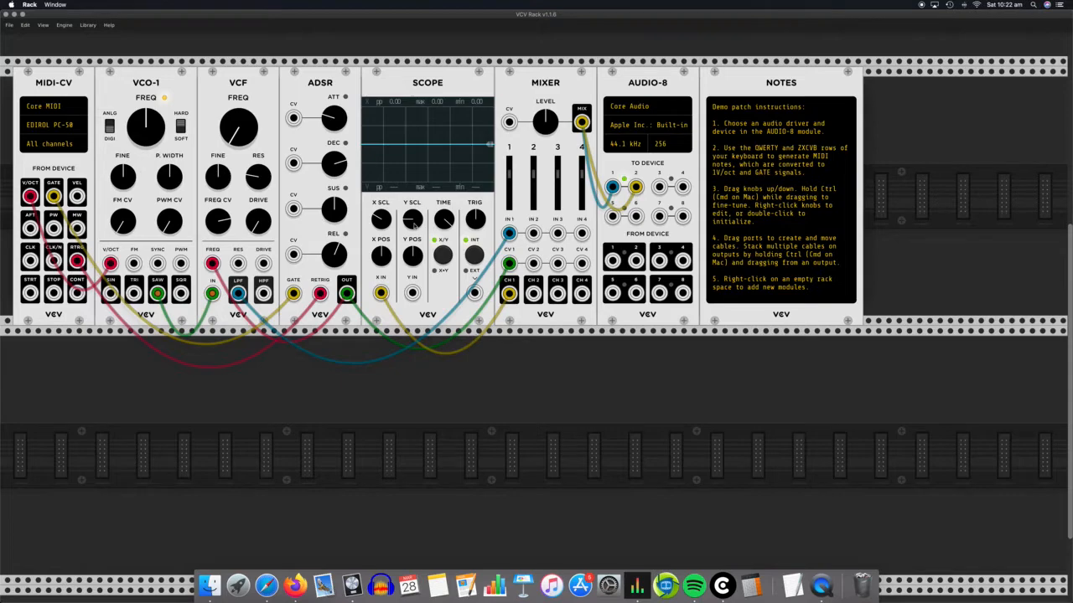
mouse_move(410, 227)
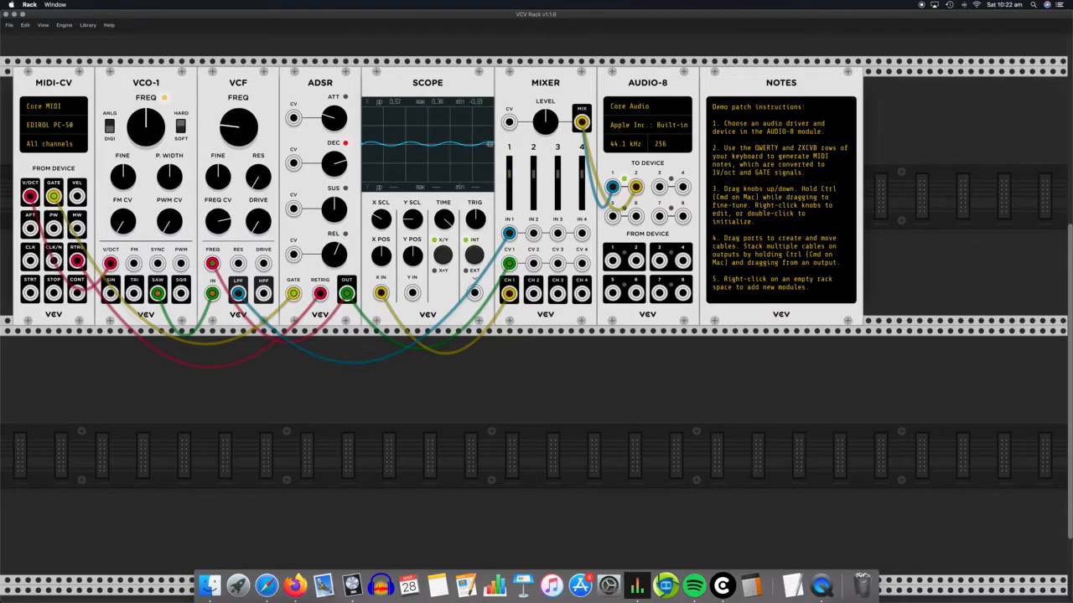
left_click_drag(238, 125, 238, 126)
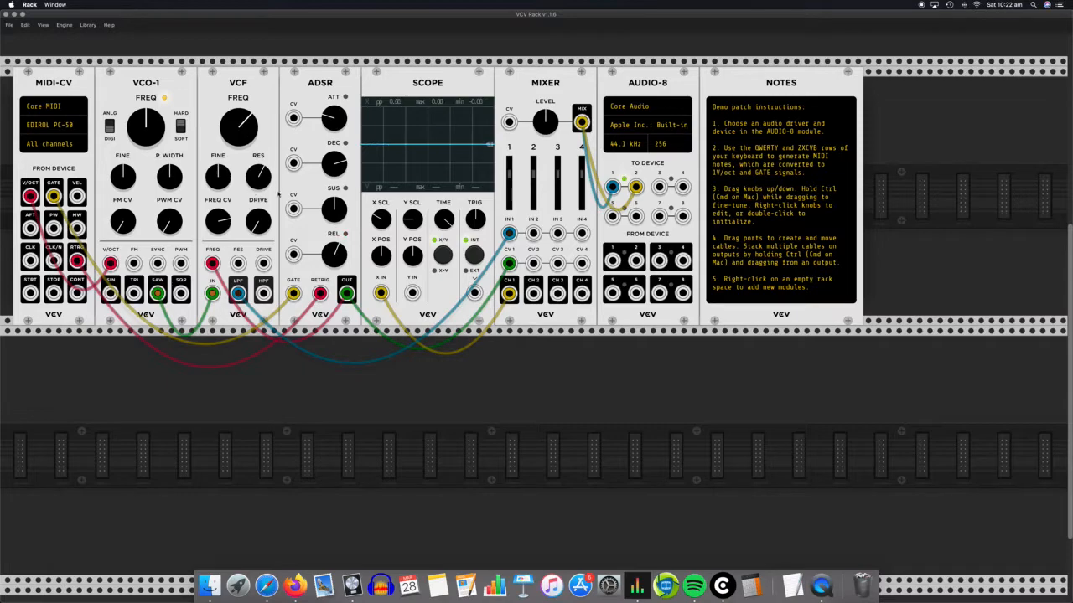
mouse_move(277, 198)
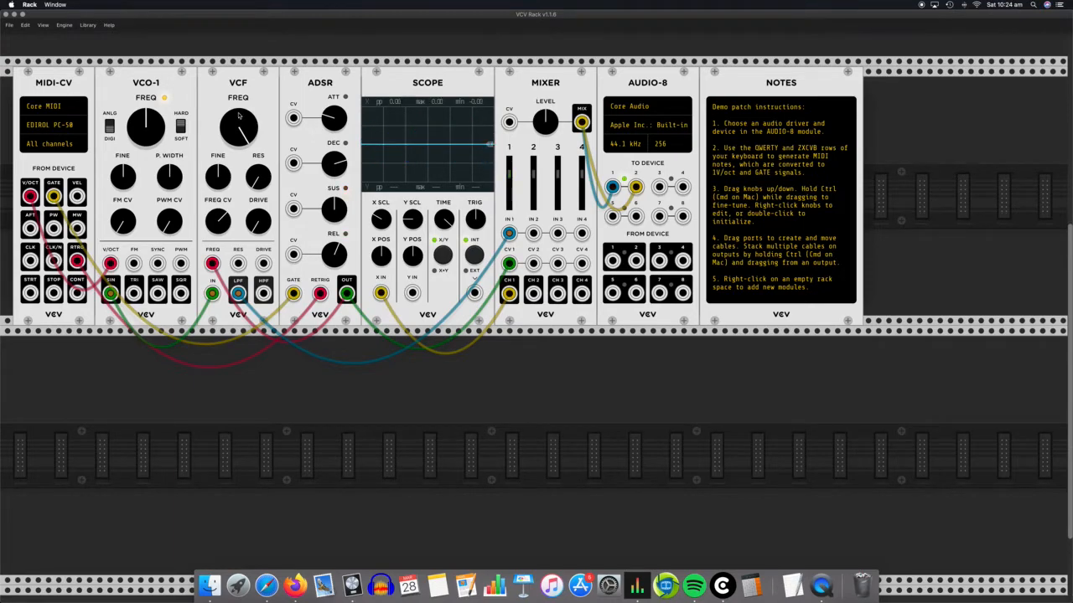
mouse_move(201, 252)
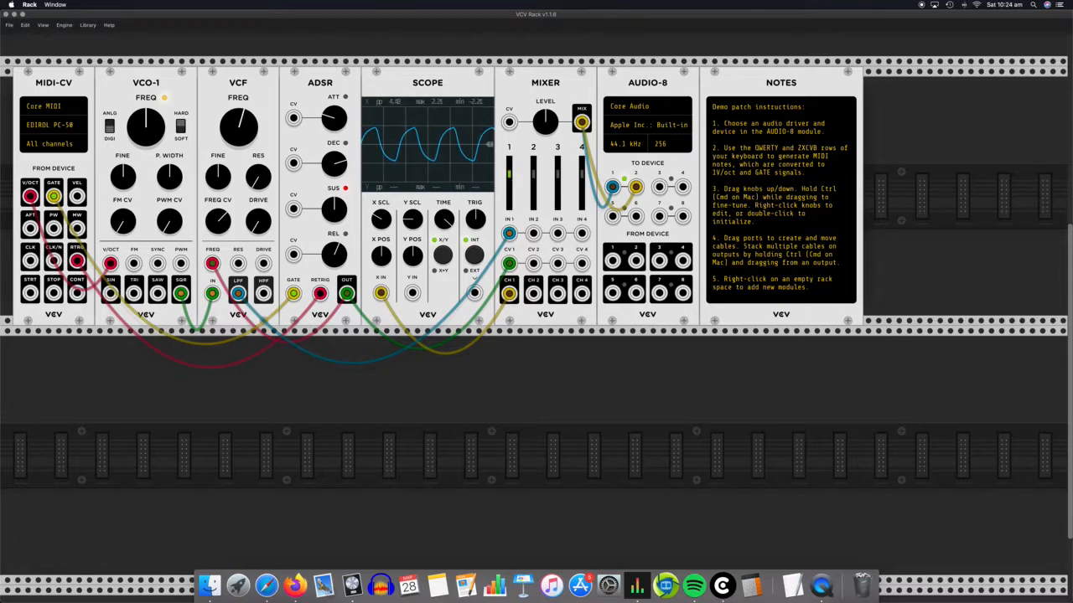
left_click_drag(238, 126, 238, 120)
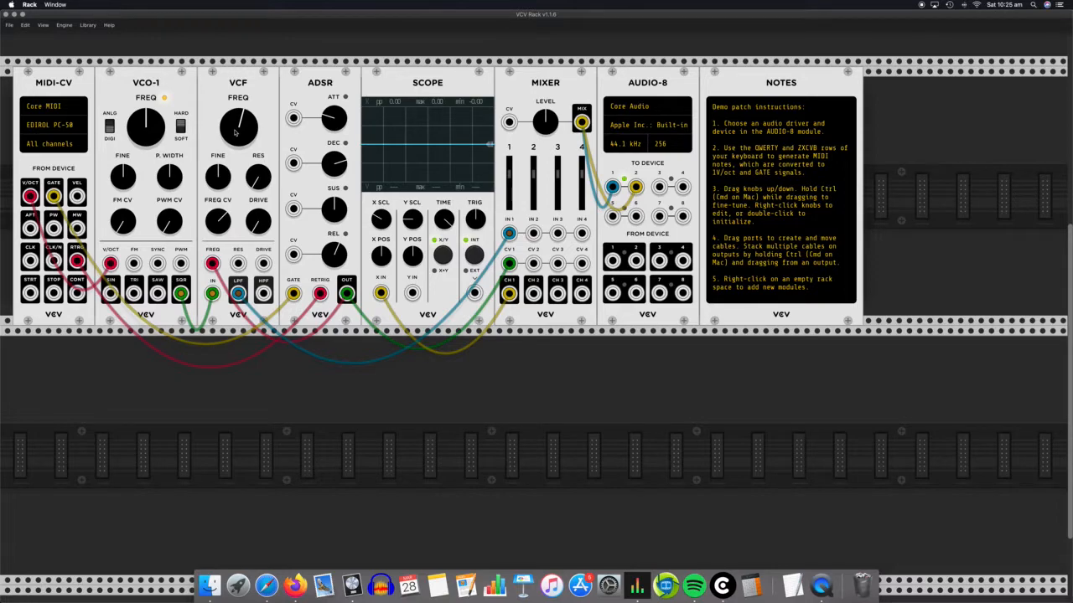
mouse_move(295, 138)
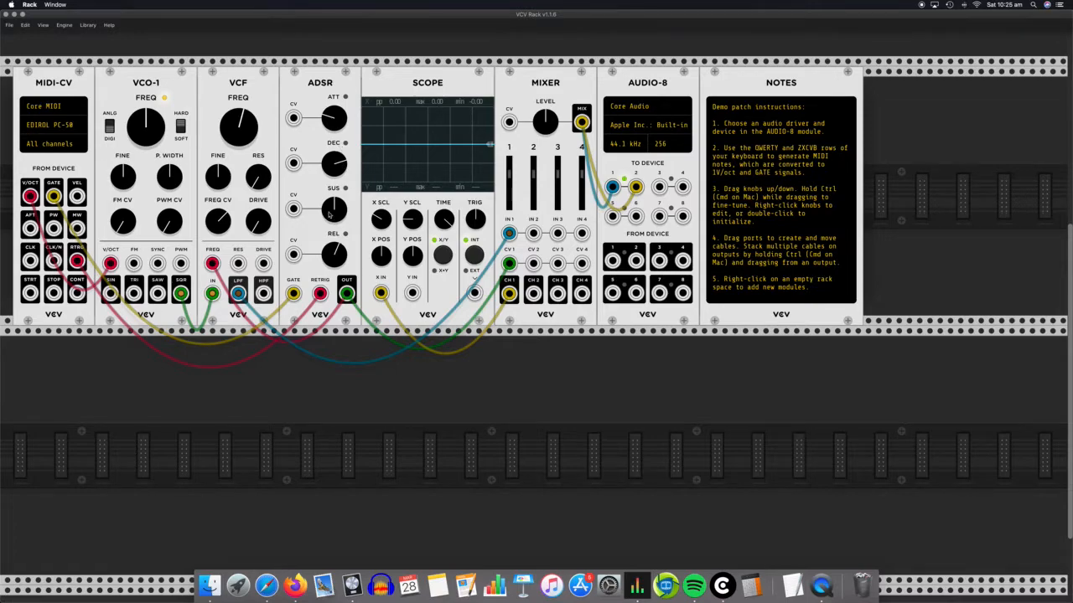
mouse_move(362, 211)
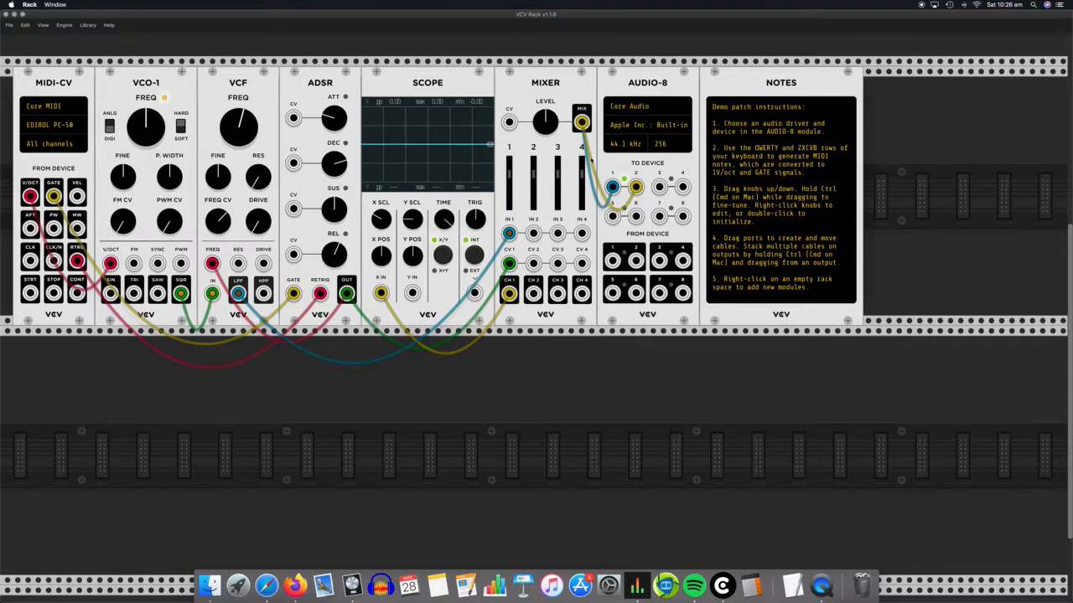
mouse_move(428, 116)
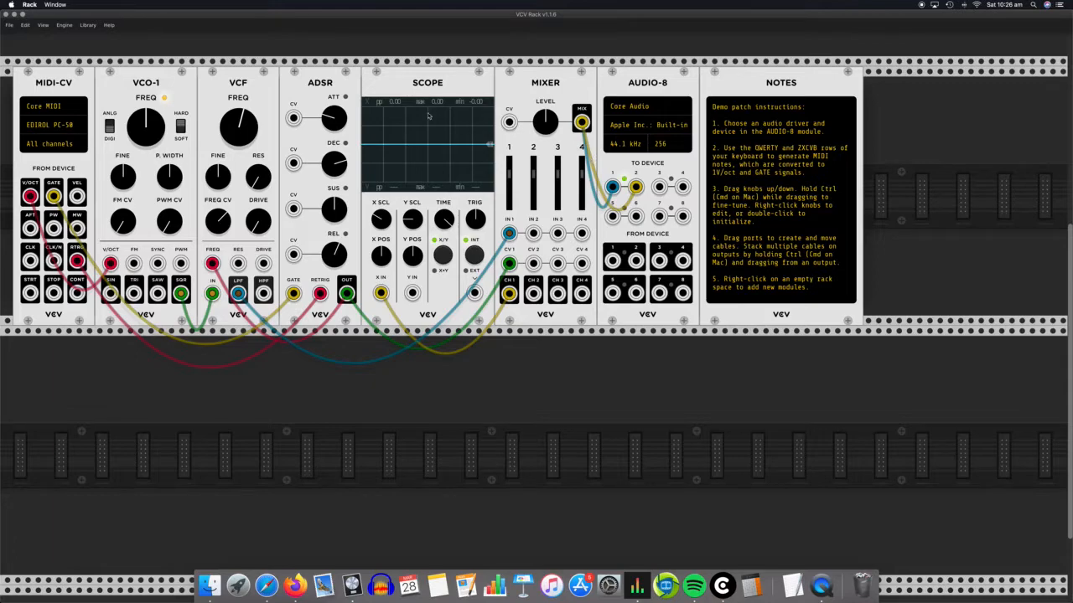
mouse_move(364, 137)
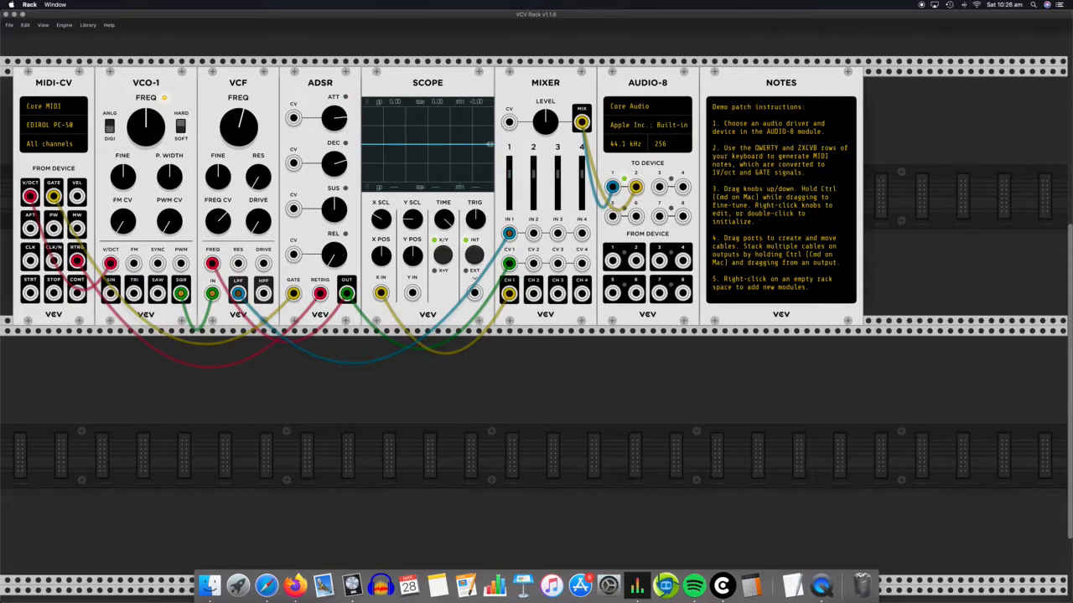
Step: Turn the ADSR attack and decay knobs so played notes swell and fade differently on the scope
left_click_drag(333, 117, 338, 109)
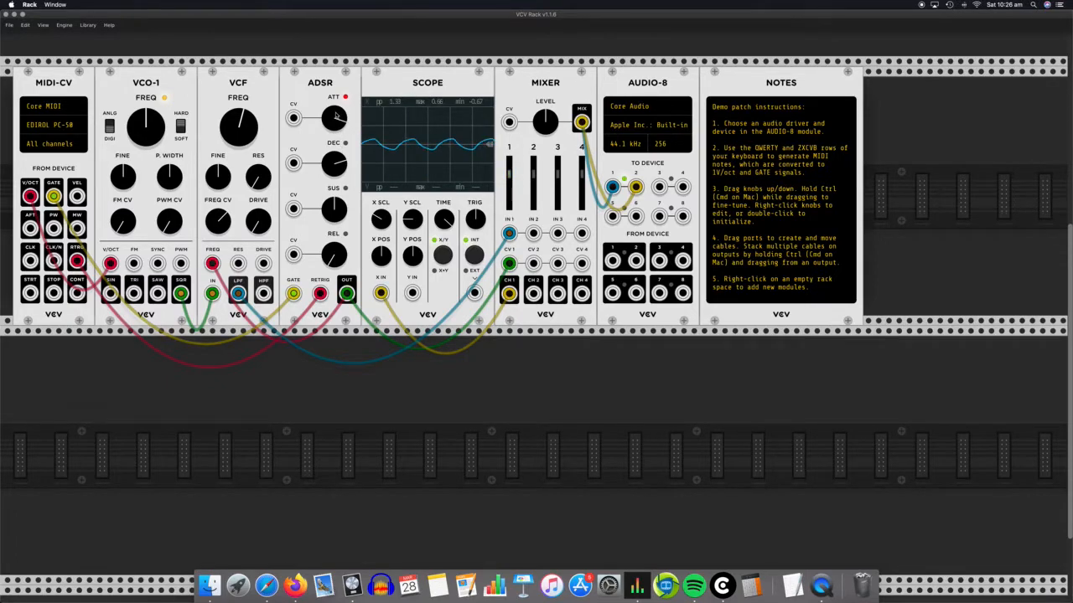
left_click_drag(334, 118, 335, 126)
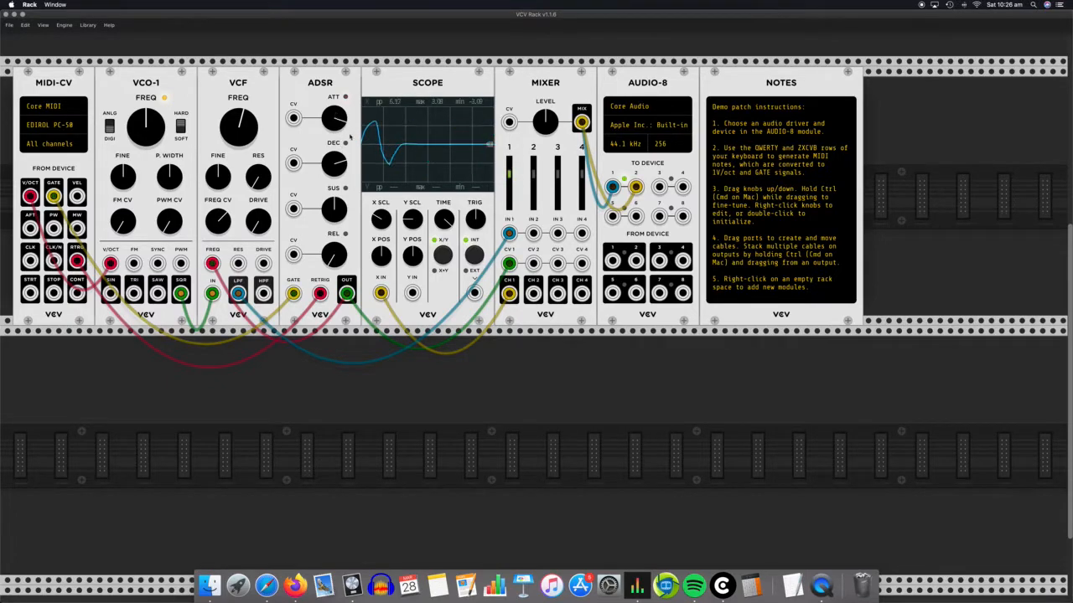
left_click_drag(335, 117, 336, 109)
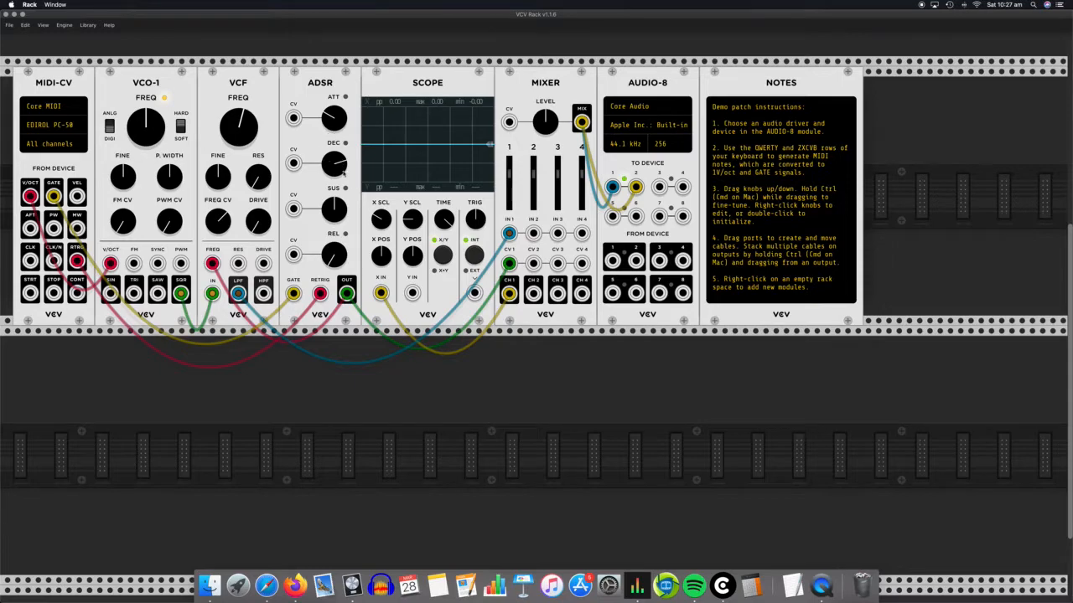
mouse_move(334, 164)
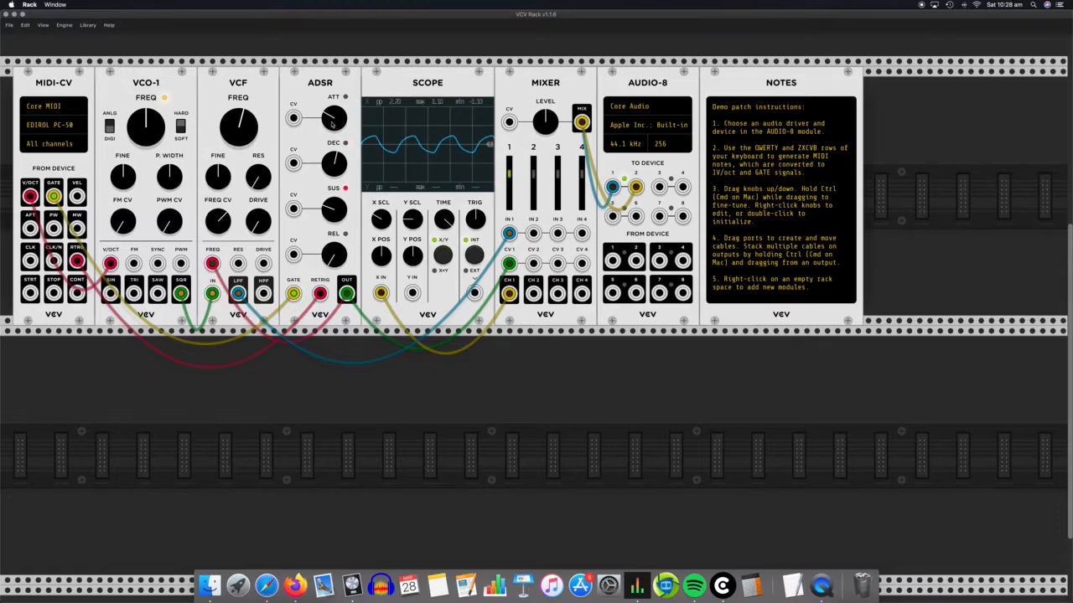
Step: Turn an ADSR knob down further and play notes to hear the changed envelope
left_click_drag(334, 117, 333, 161)
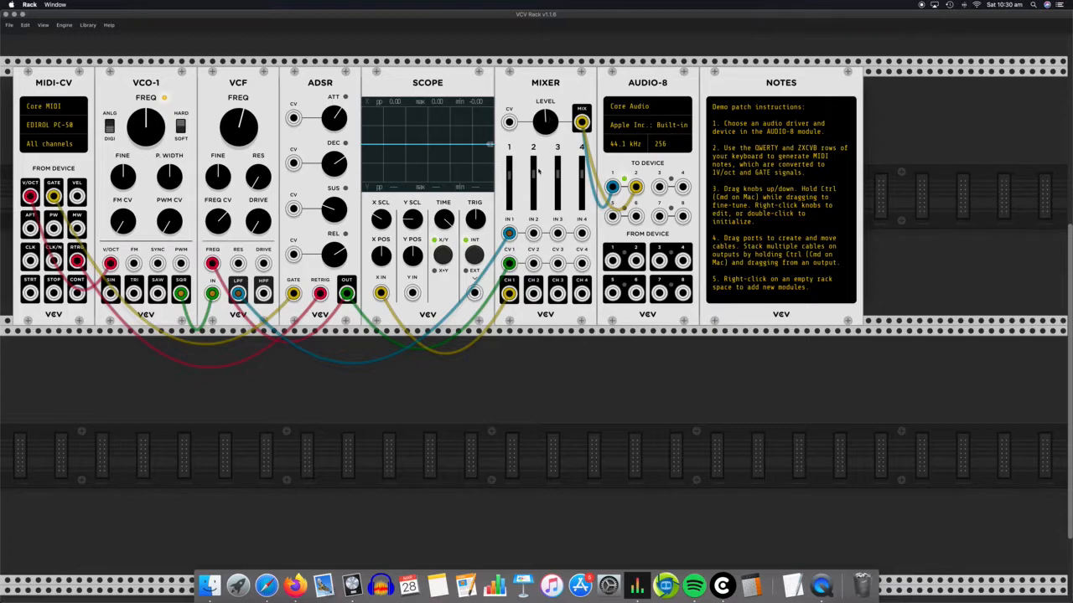
mouse_move(595, 171)
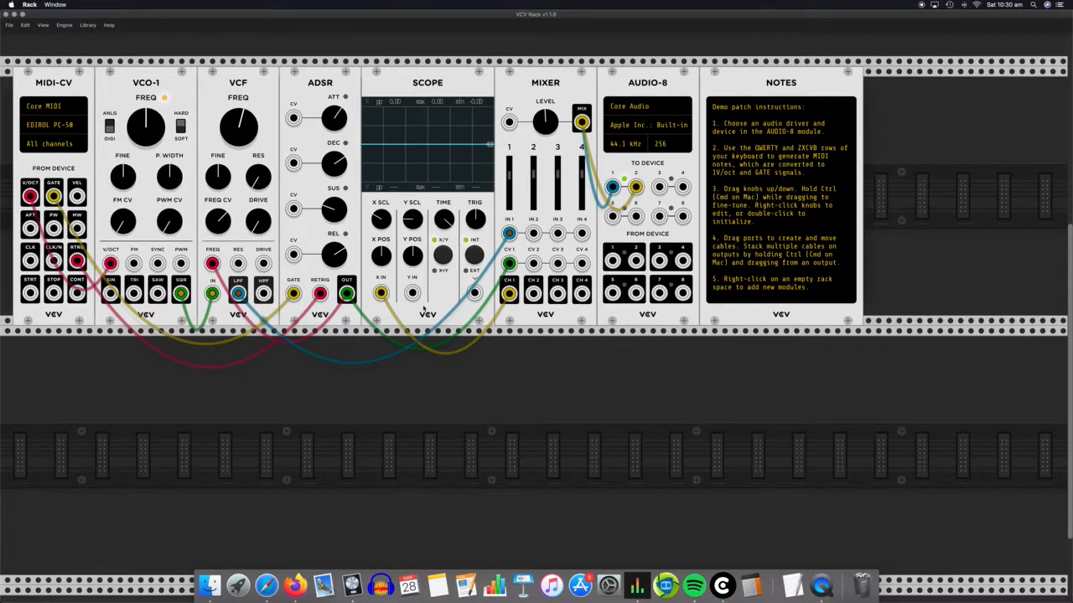
mouse_move(374, 366)
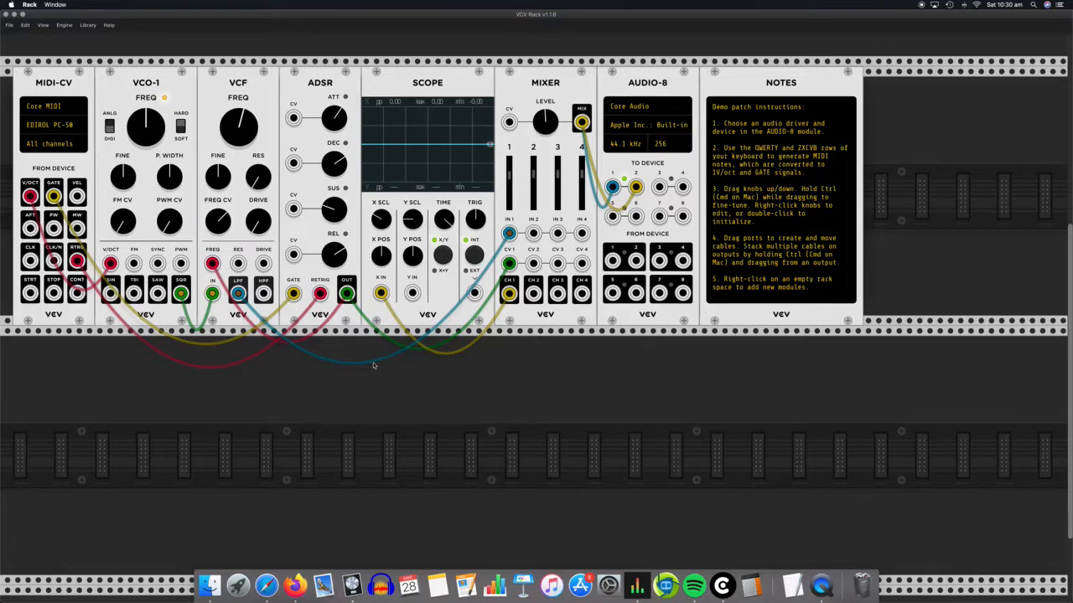